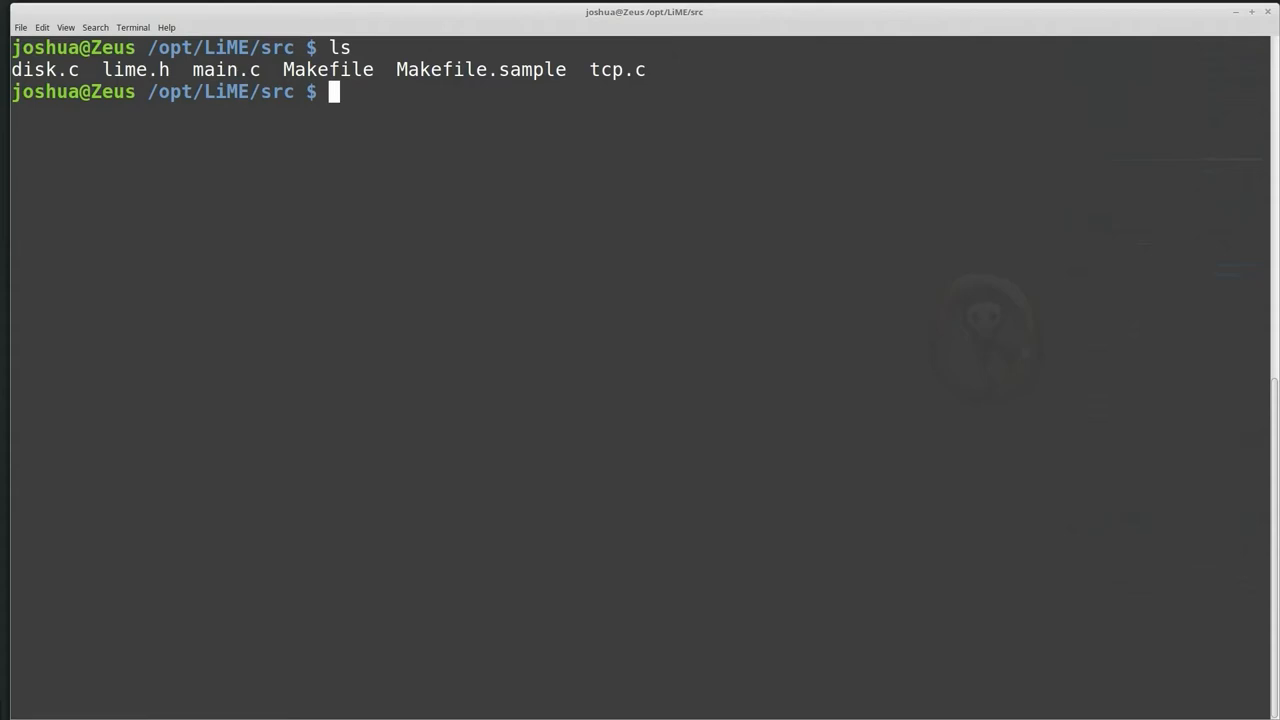
Step: Run make in /opt/LiME/src to build lime-4.4.0-53-generic.ko
text(make)
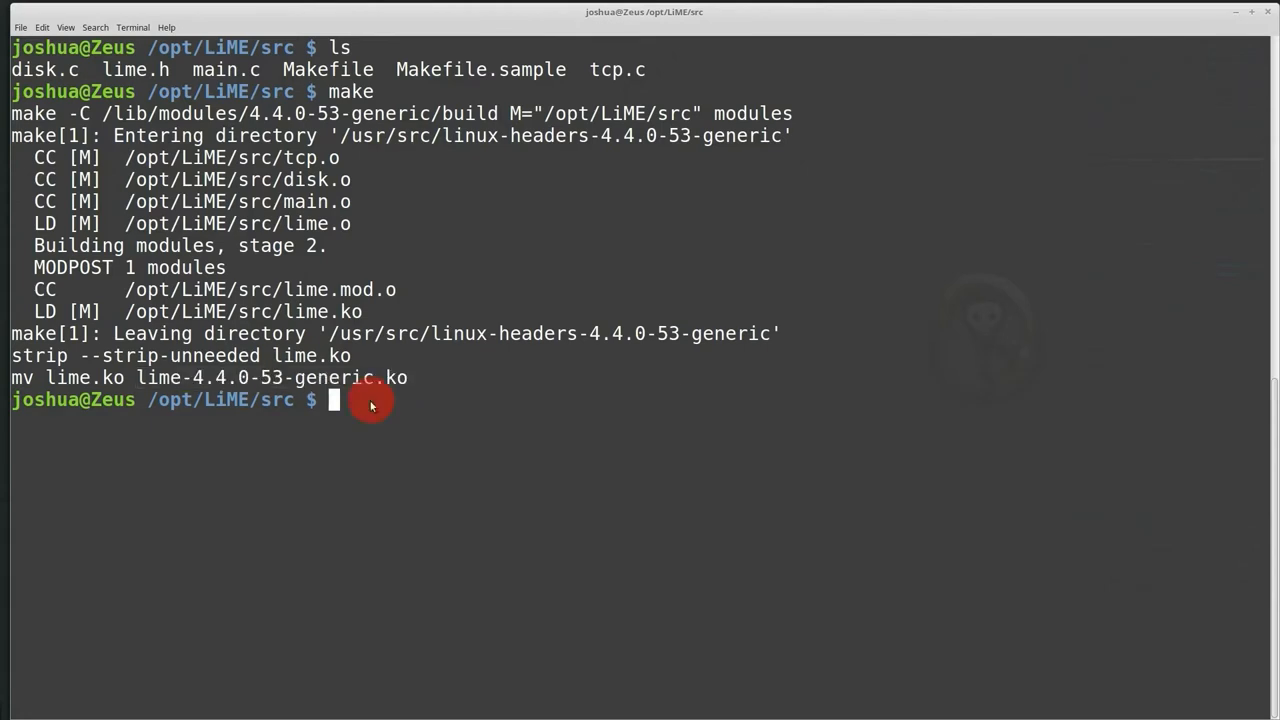
mouse_move(648, 536)
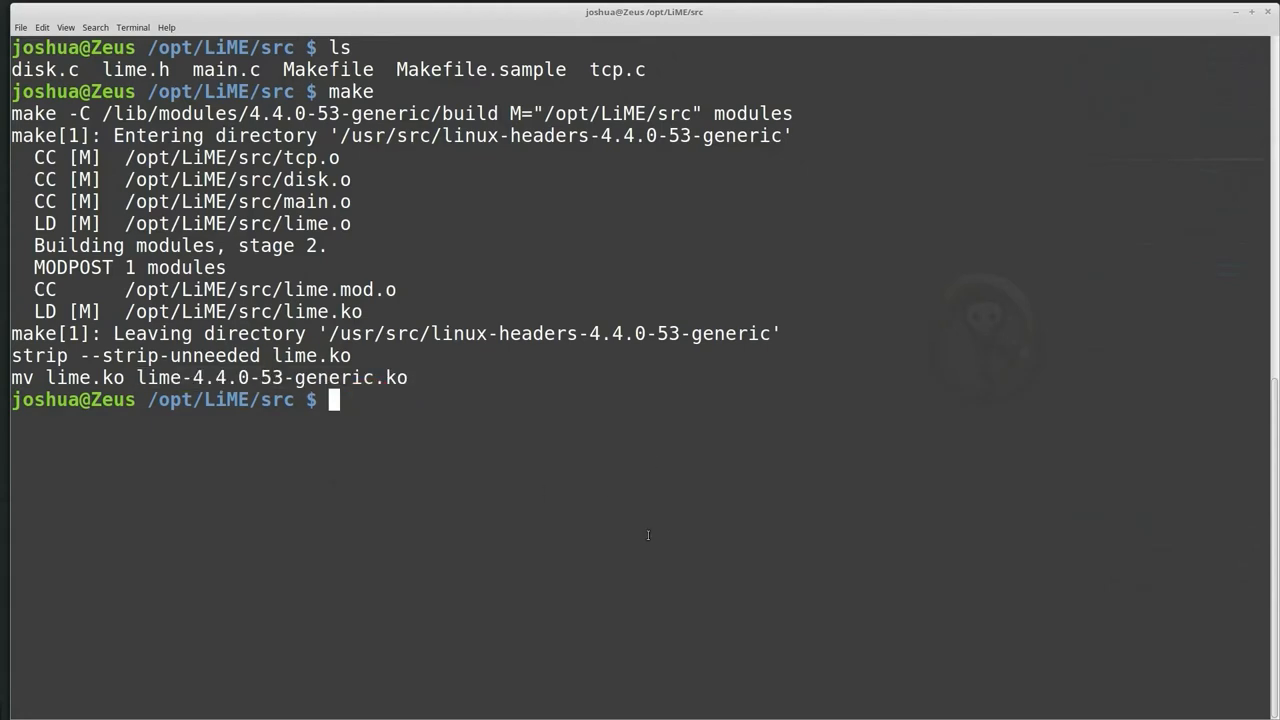
Step: Load lime-4.4.0-53-generic.ko with insmod, dumping to /media/joshua/Storage/test/linux.mem in lime format
text(sudo)
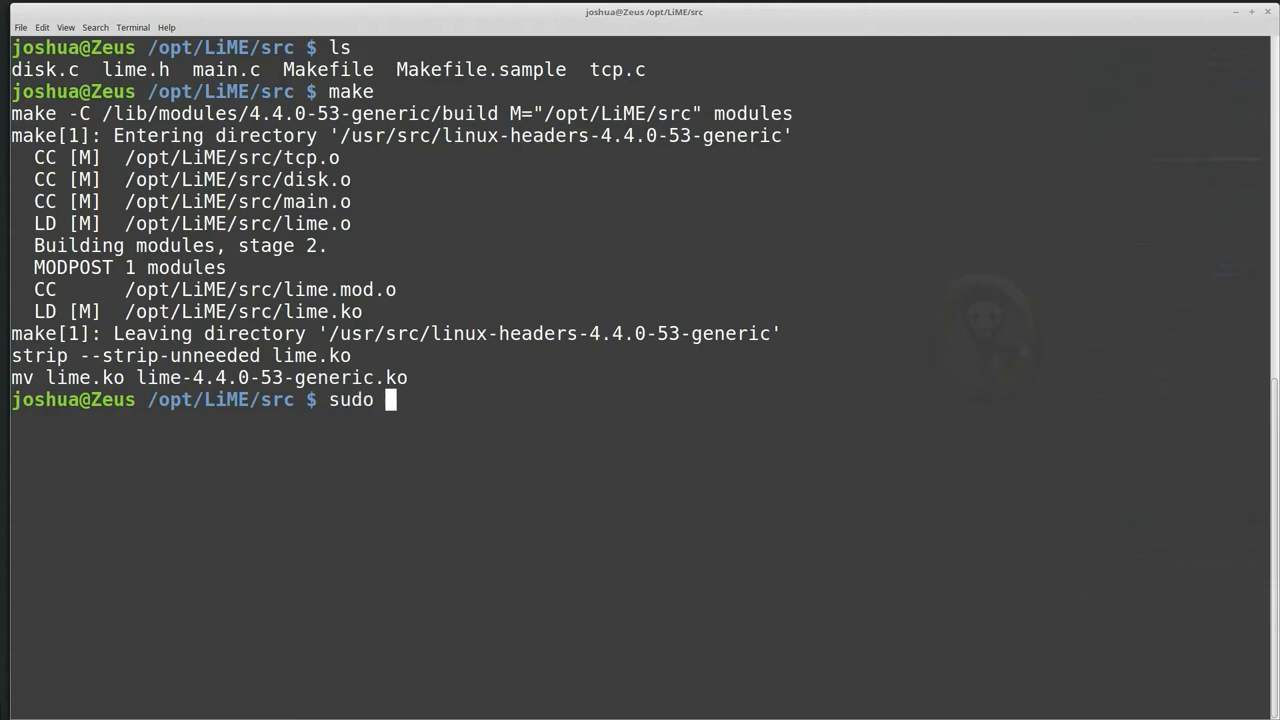
text(insmod ./lime-4.4.0-53-generic.ko "path=/media/joshua/)
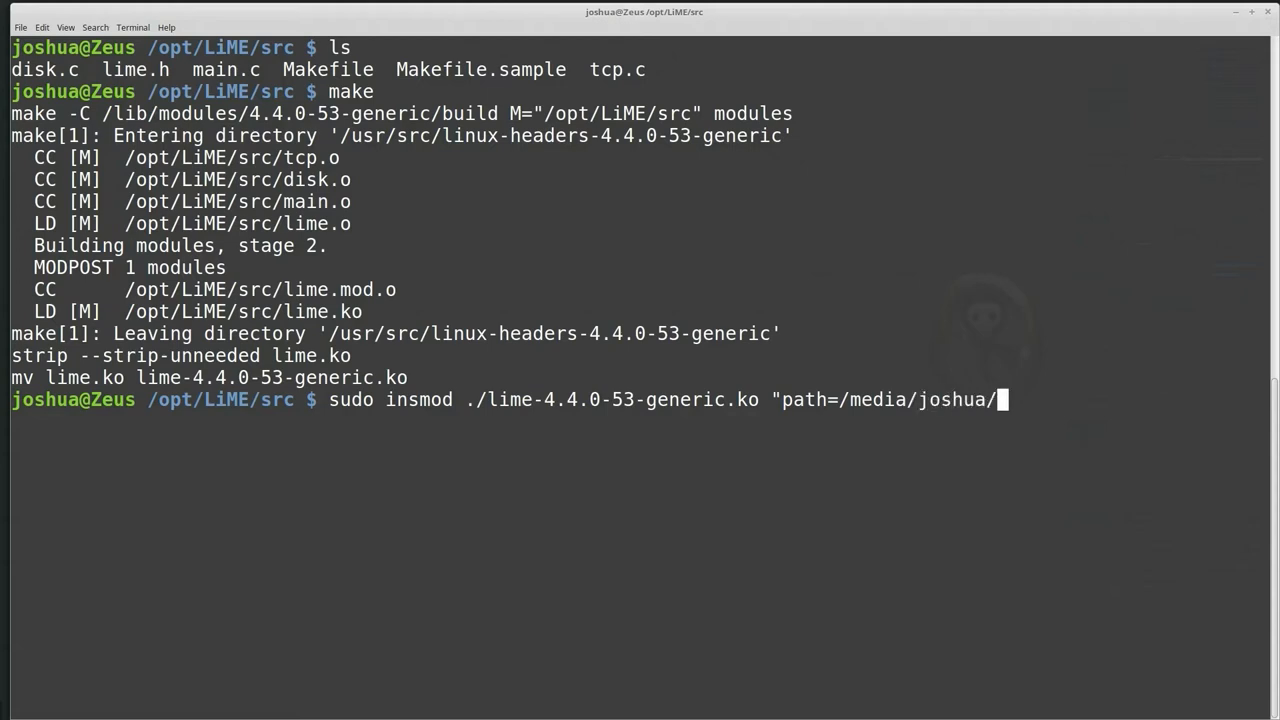
text(Storage/test/linux.mem format=lime")
text(cd tools/linux/)
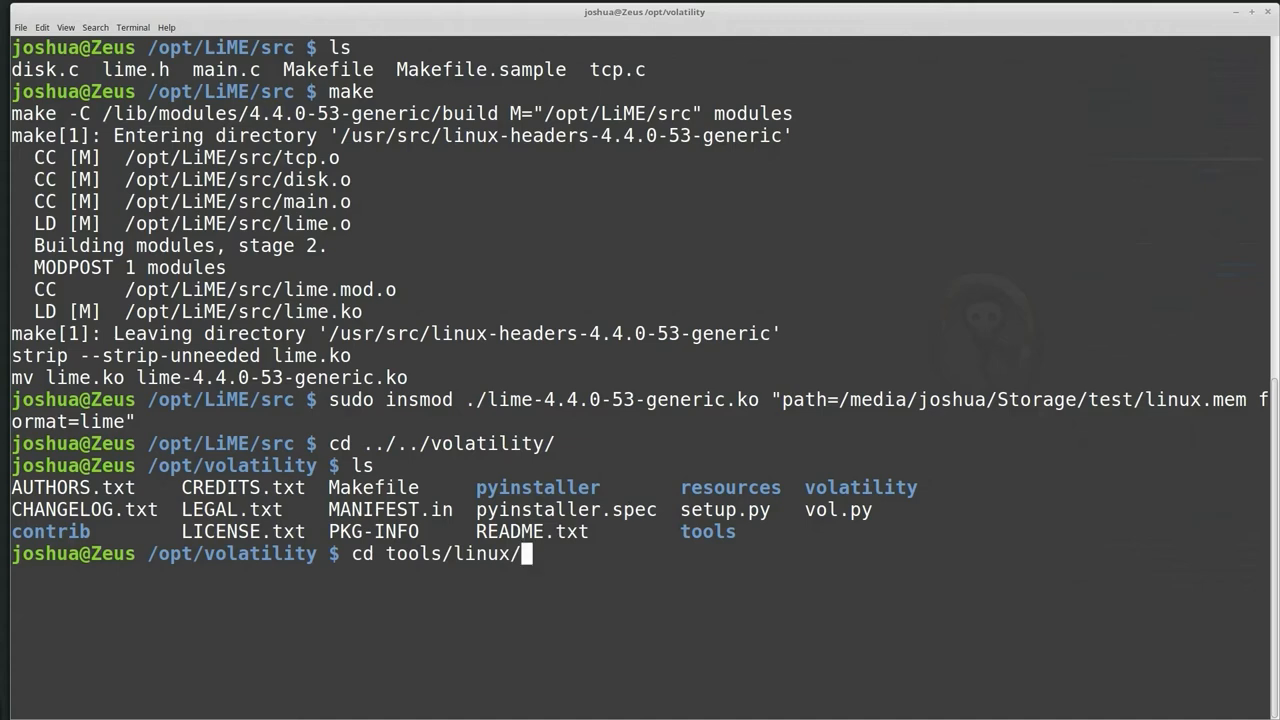
Step: Enter Volatility's tools/linux folder before cleaning out the old module.dwarf
key(Return)
text(make clean)
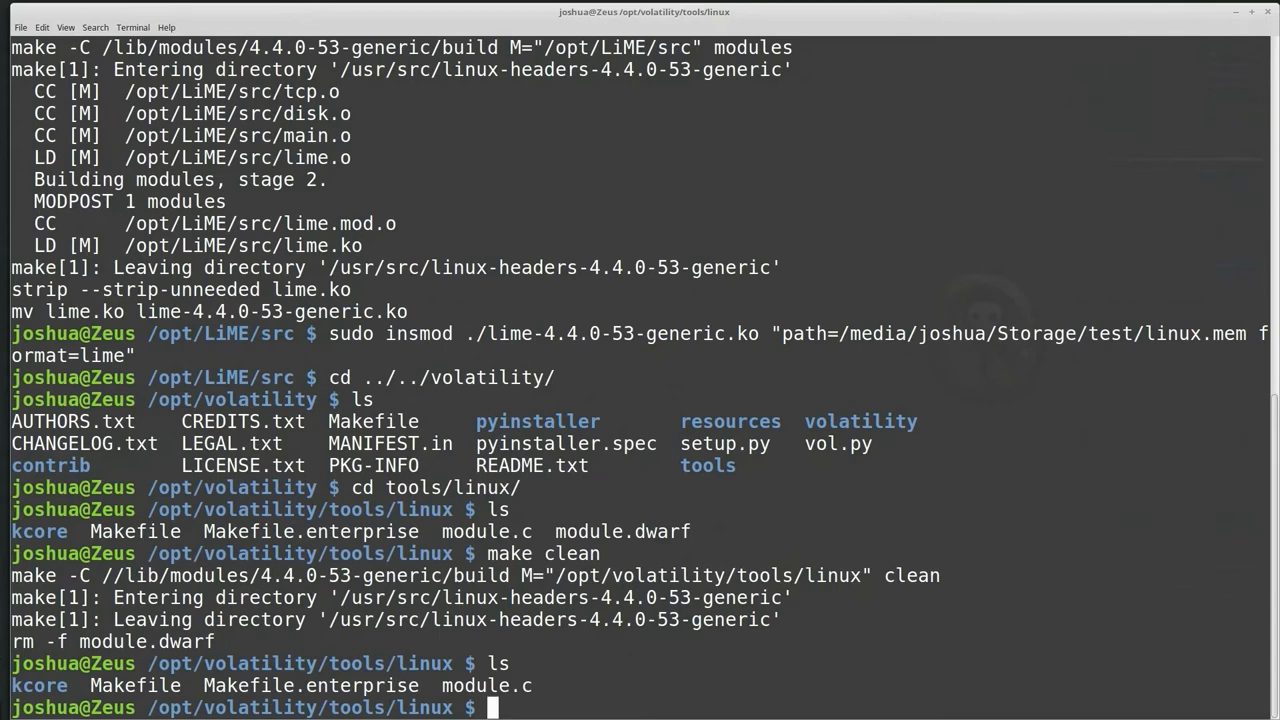
Step: Install libdwarf-tools via sudo apt install, correcting the initial dwarfdump attempt
text(sudo apt install d)
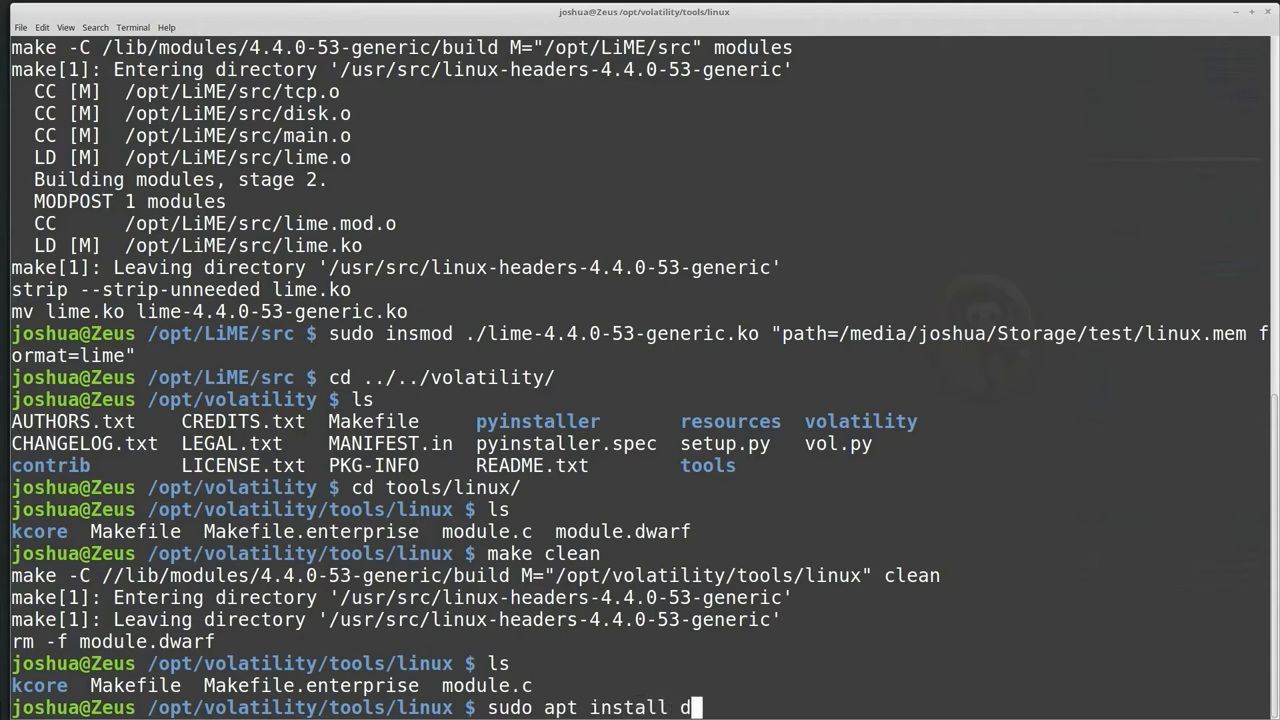
text(warfdu)
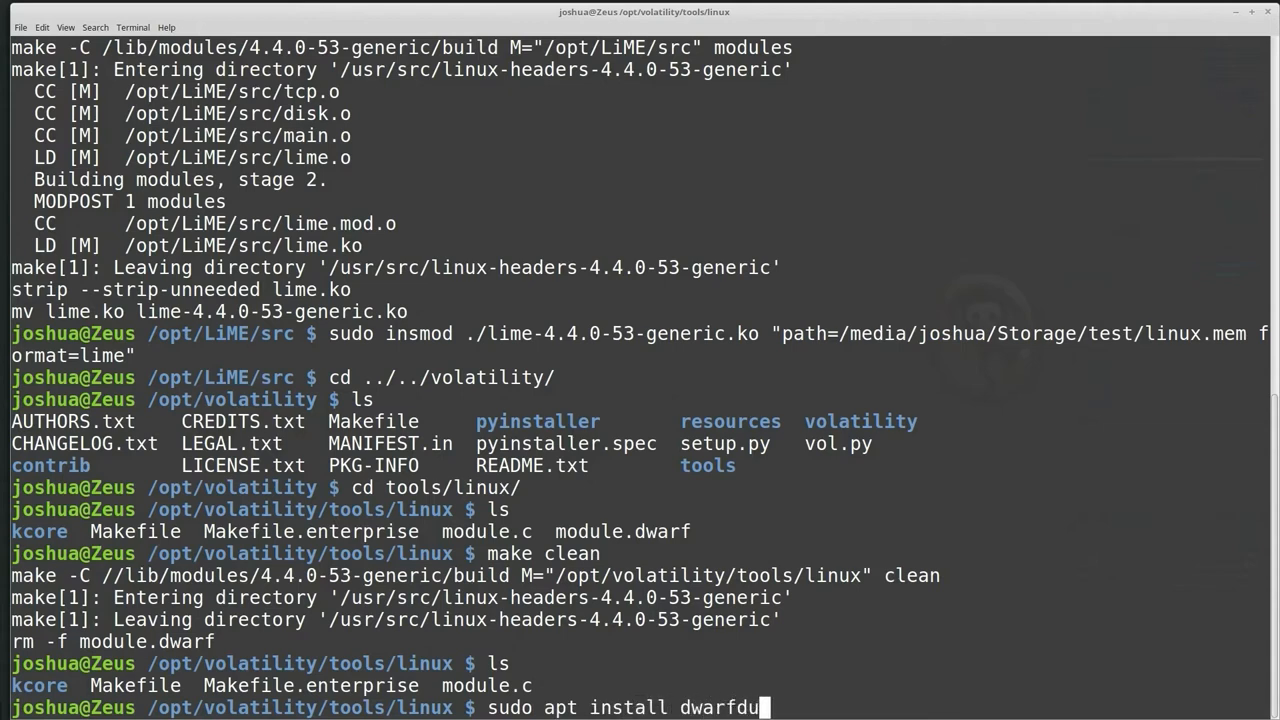
text(mp)
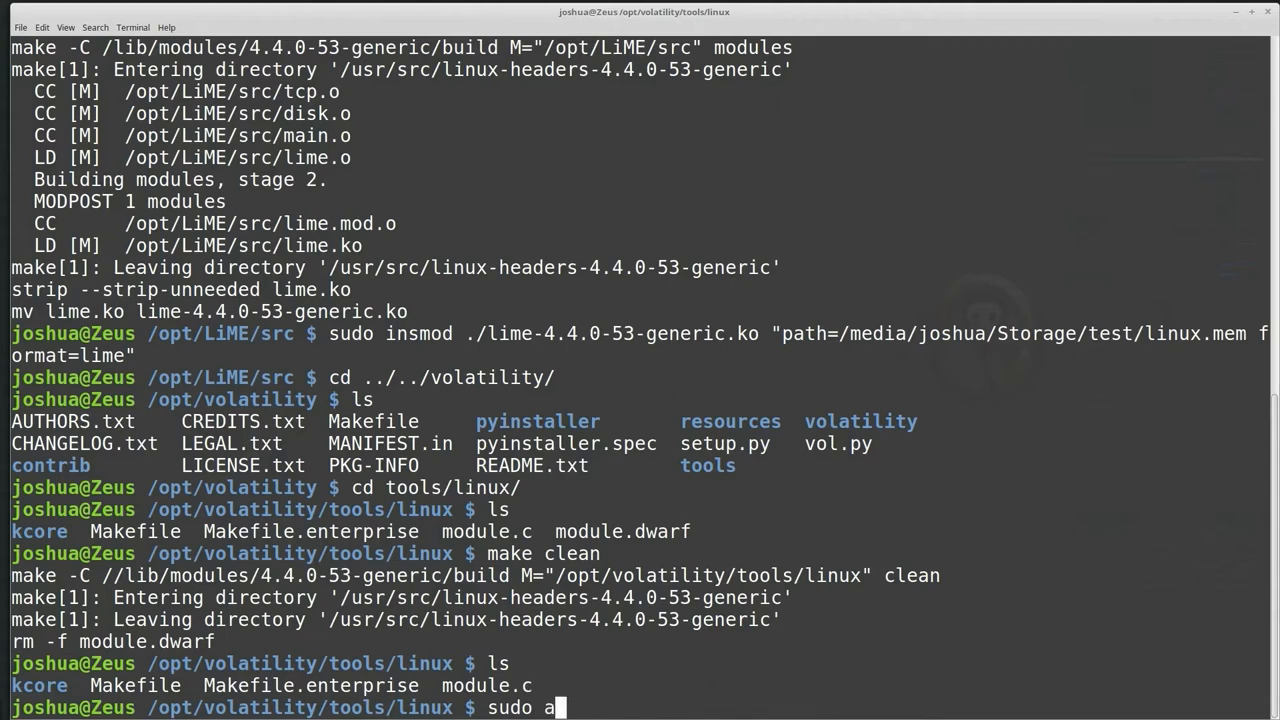
text(pt libdwarf-tools)
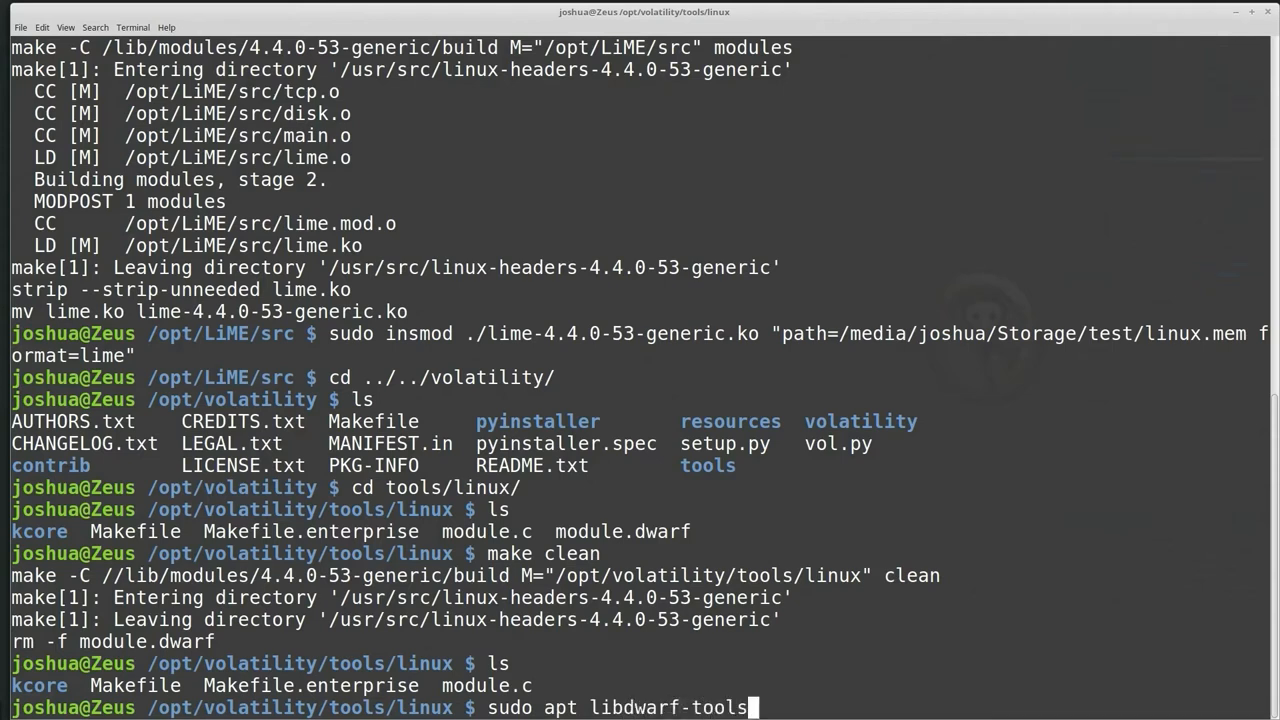
key(Return)
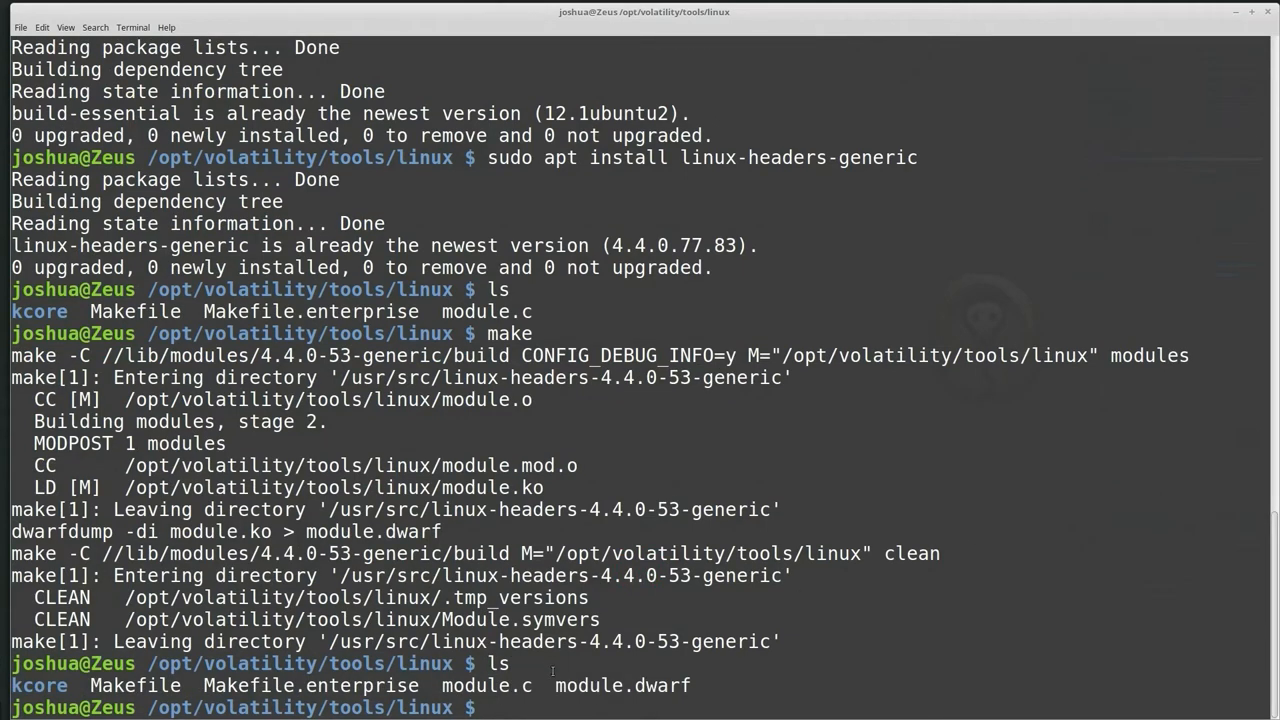
Step: List /boot, select System.map-4.4.0-53-generic and start the sudo zip command for the profile
text(ls /boot/)
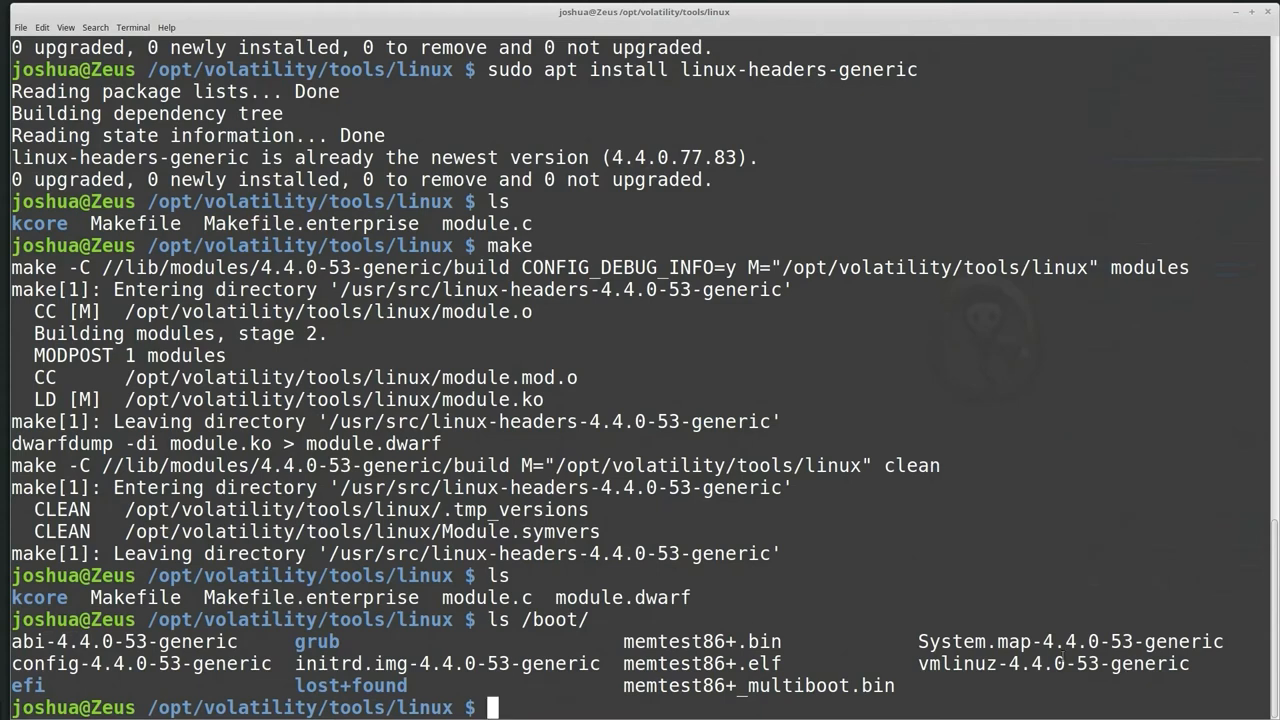
double_click(1068, 640)
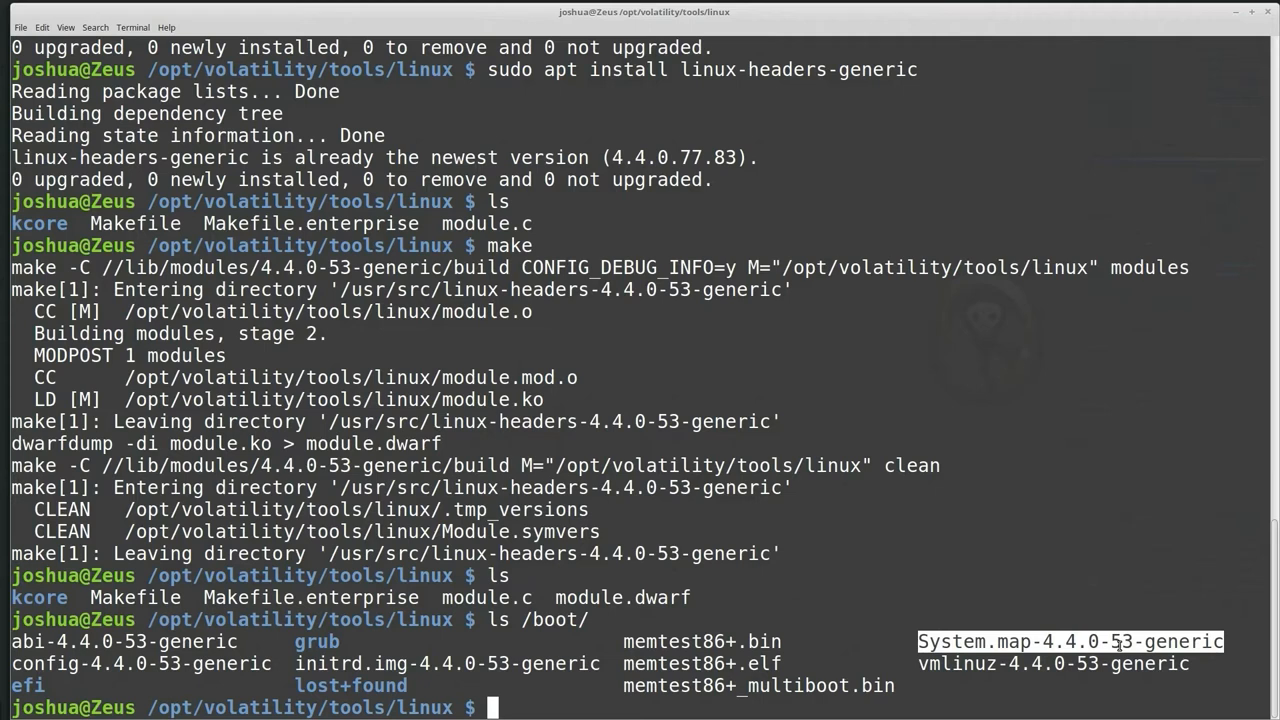
text(sudo zip vo)
text(python vol)
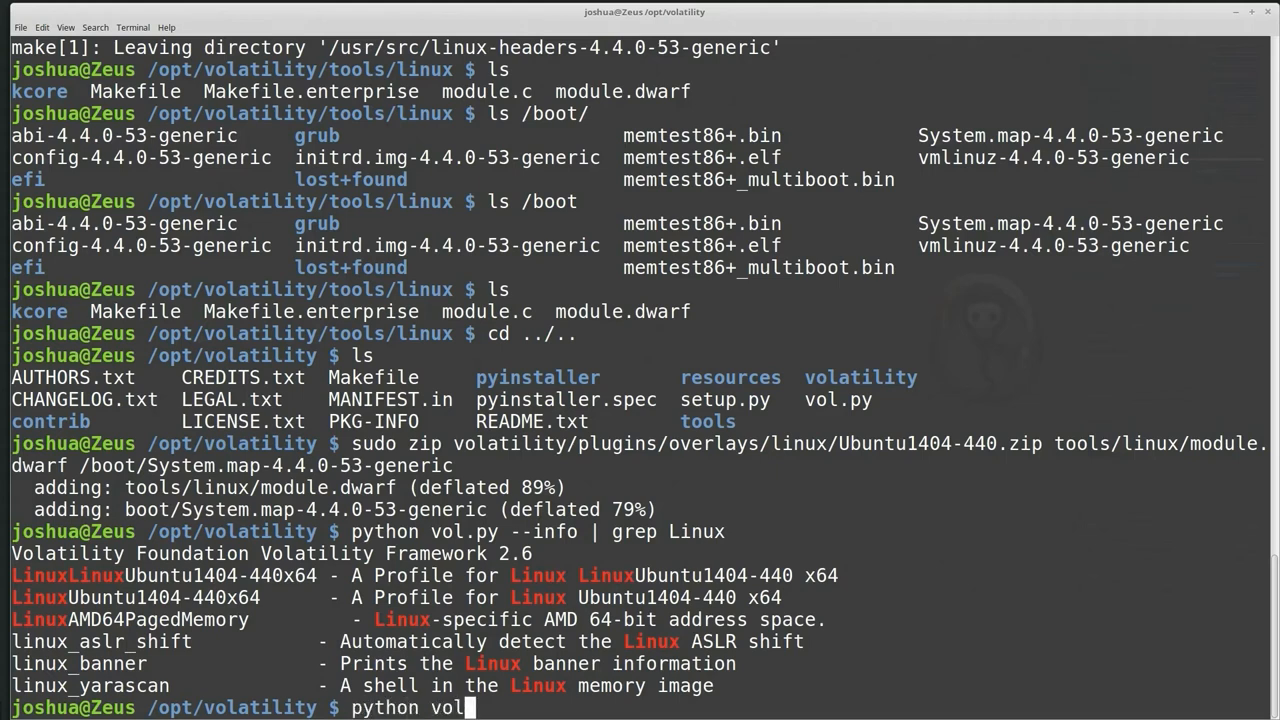
Step: Run python vol.py --info | grep -i linux to list all Linux plugins with descriptions
text(.py --info | grep -i linux_)
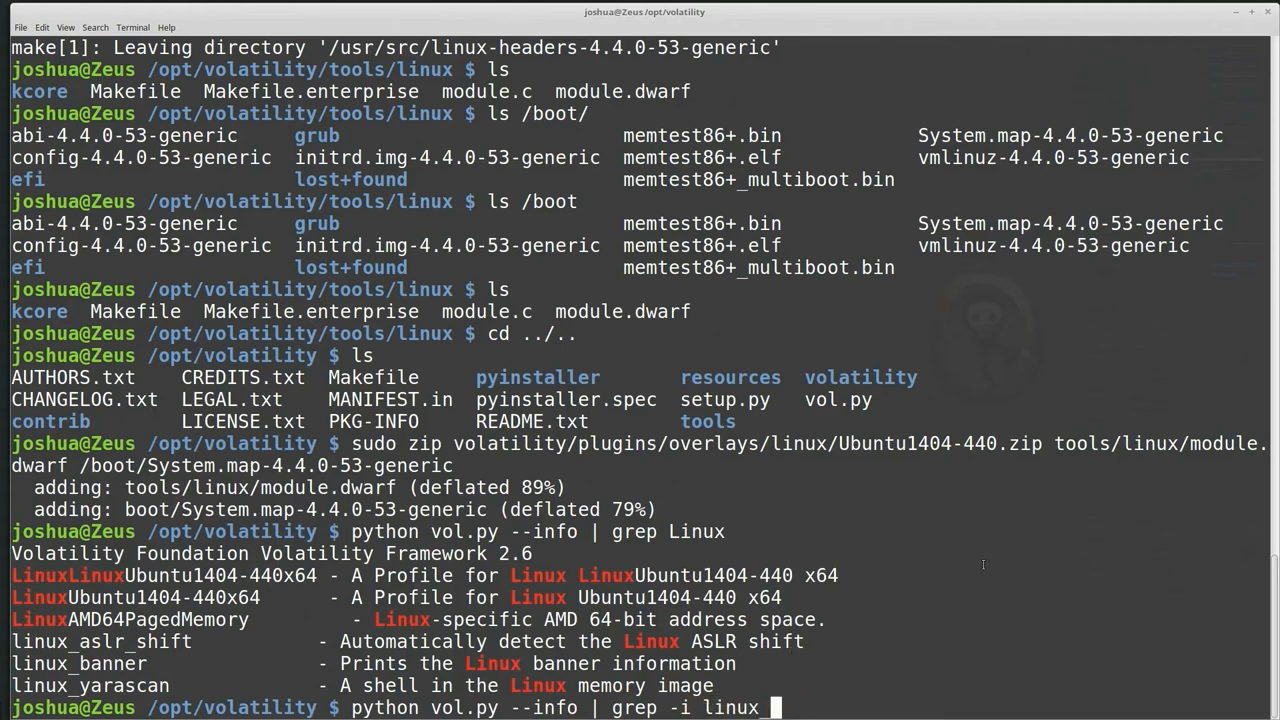
key(Return)
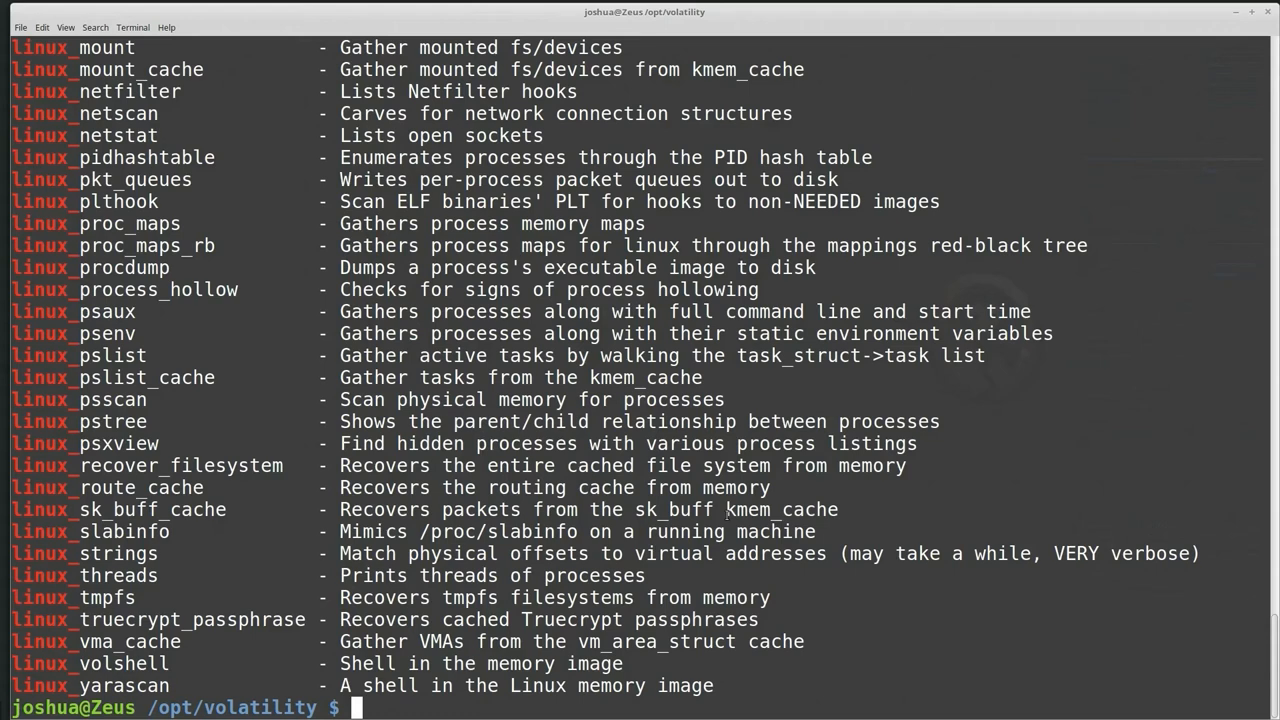
Step: Start a vol.py command with --file=/media/joshua/Storage/test/linux.mem for the next plugin
text(python vol.py --file=/media/joshua/Storage/test/linux.mem --)
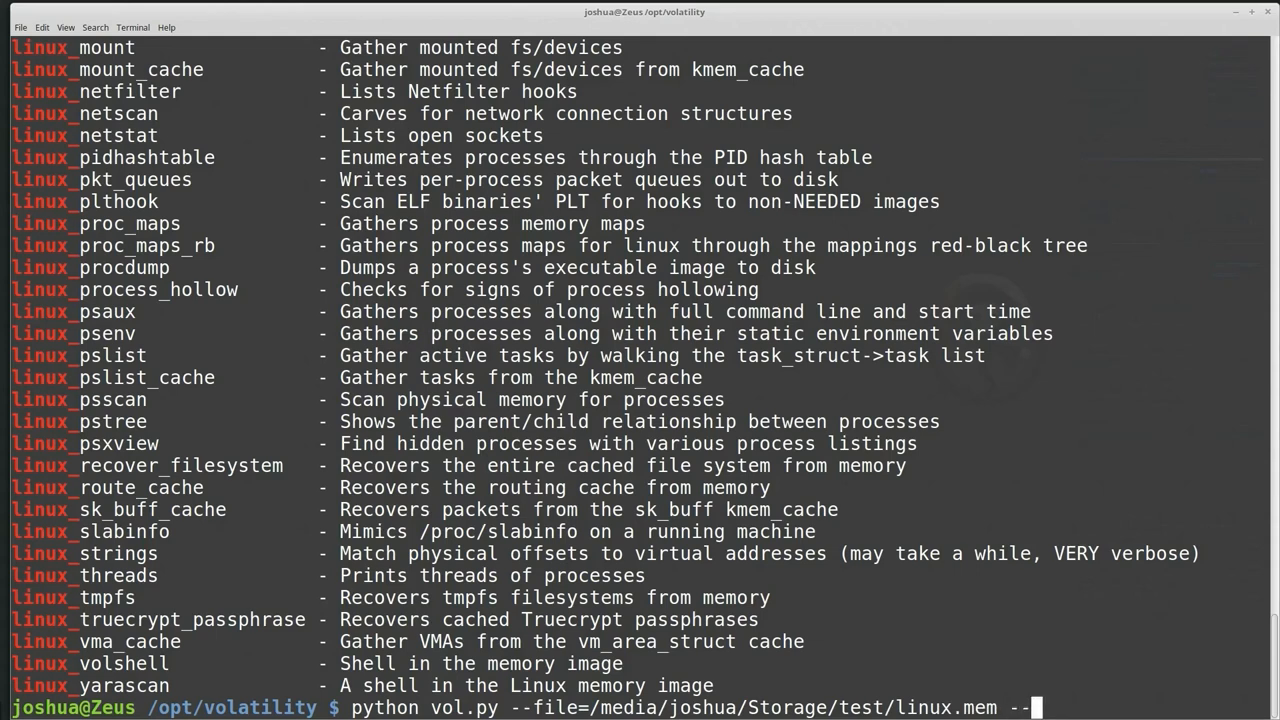
Step: Run linux_psscan on linux.mem and review recovered processes like bash, java, colord and sh
key(Return)
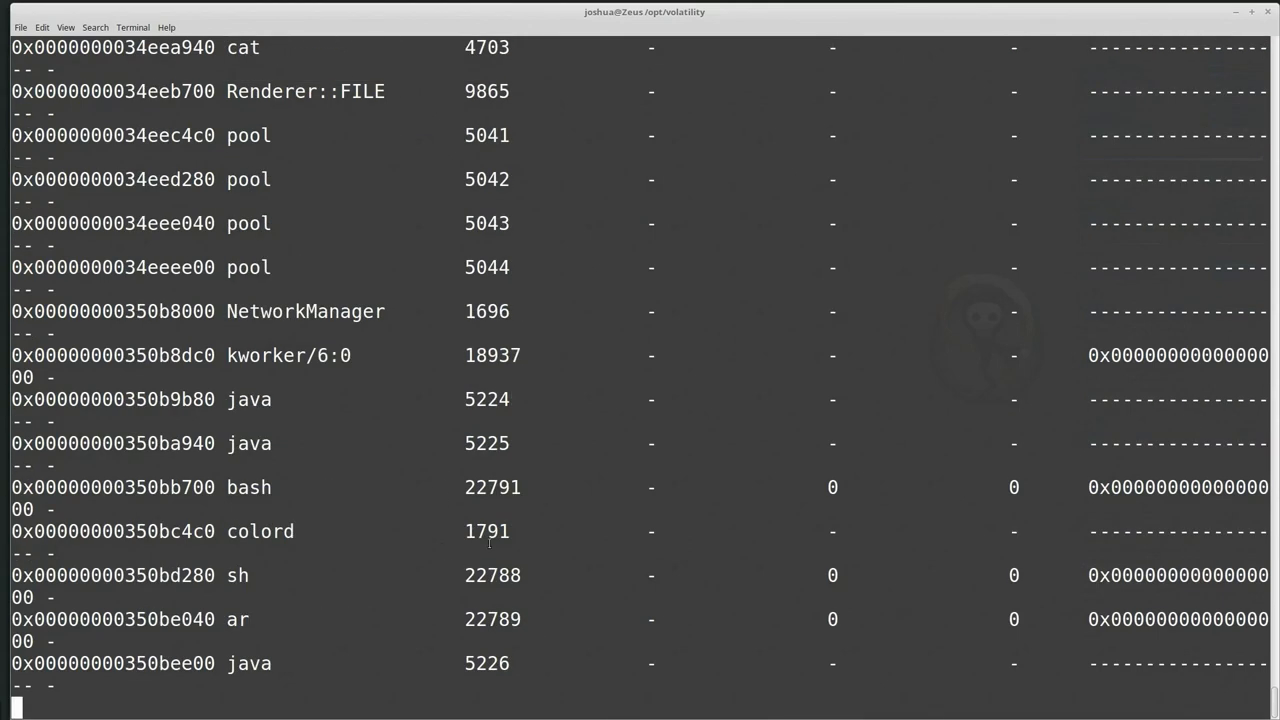
scroll(down, 3)
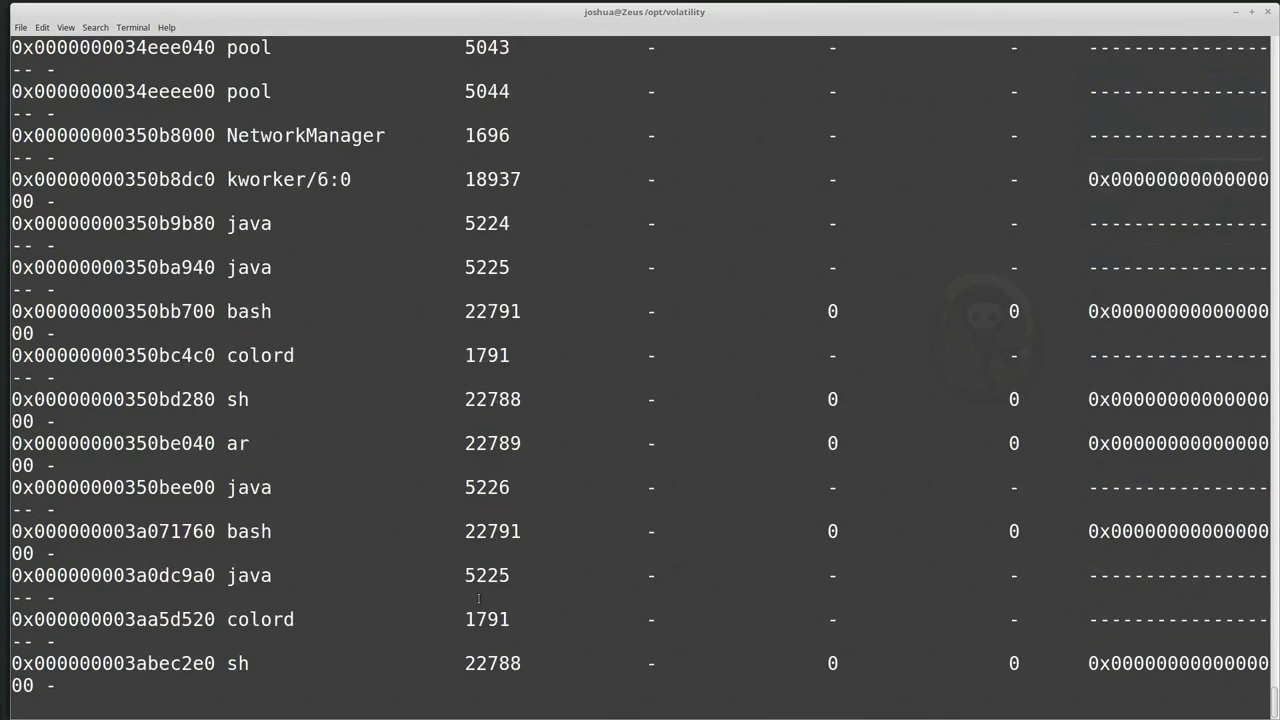
scroll(up, 3)
text(python vol.py --info | grep -i linux_)
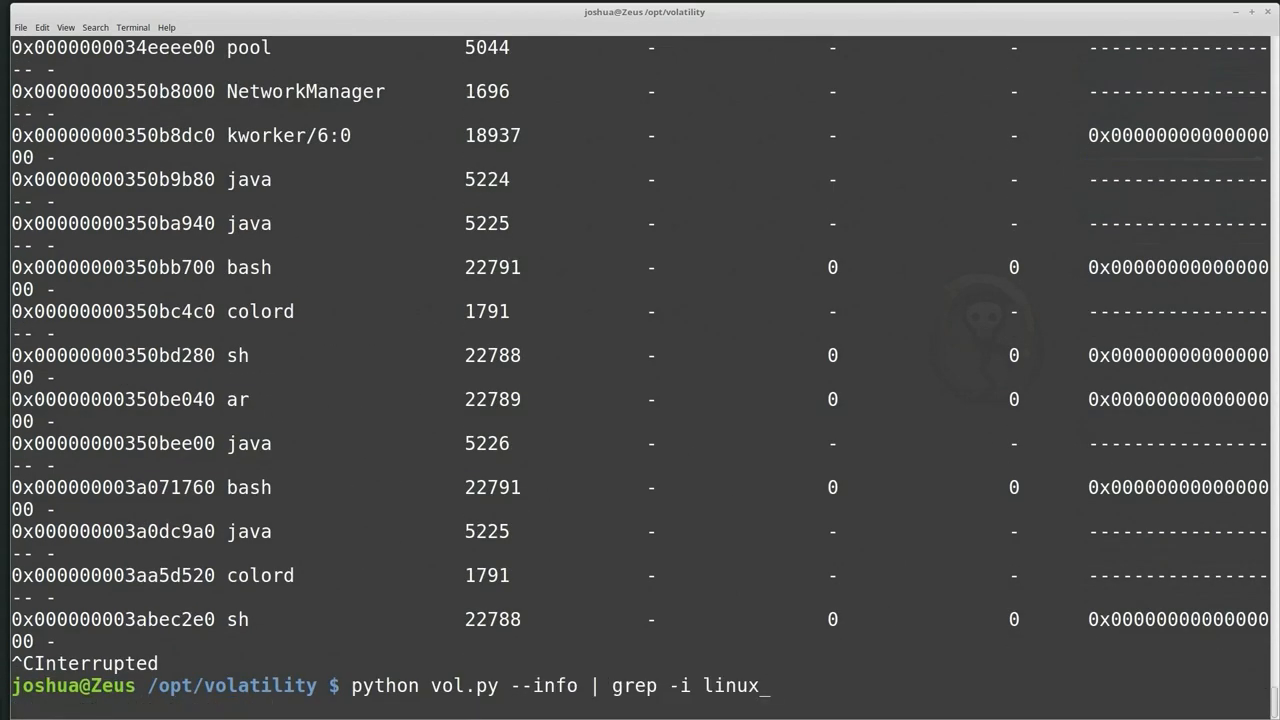
Step: Run python vol.py --info | grep -i linux_ to list plugins like linux_apihooks and linux_bash
key(Return)
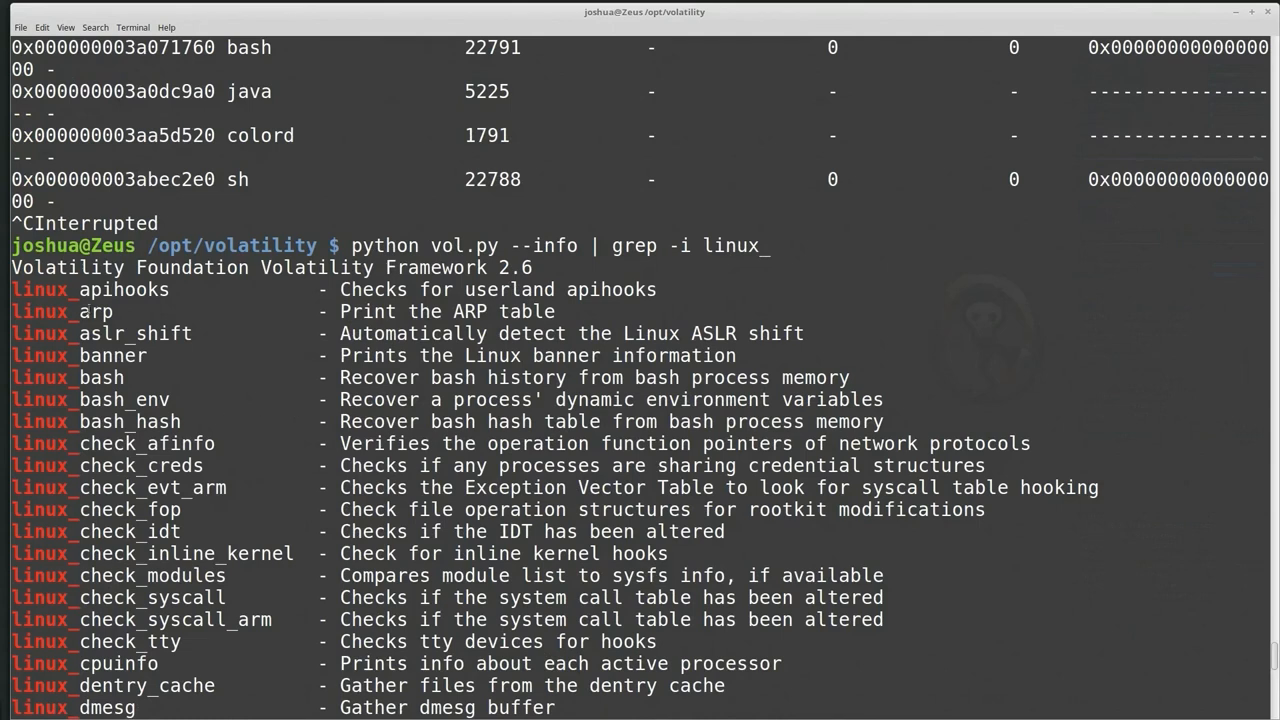